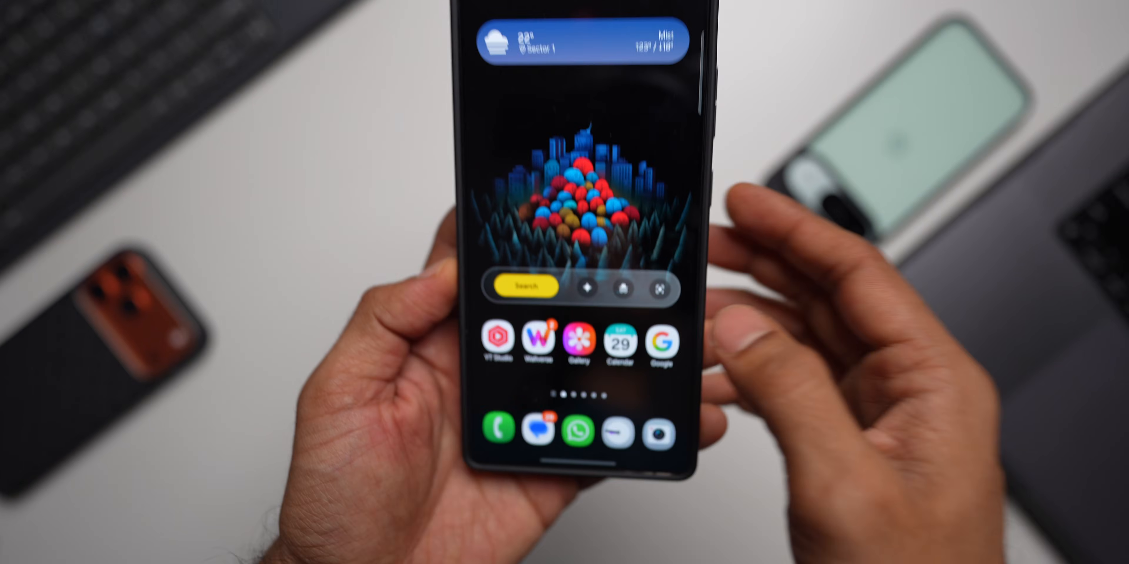
- Launch My Files from the home screen to its main page of categories and storage
{"action": "left_click", "coordinate": [526, 285]}
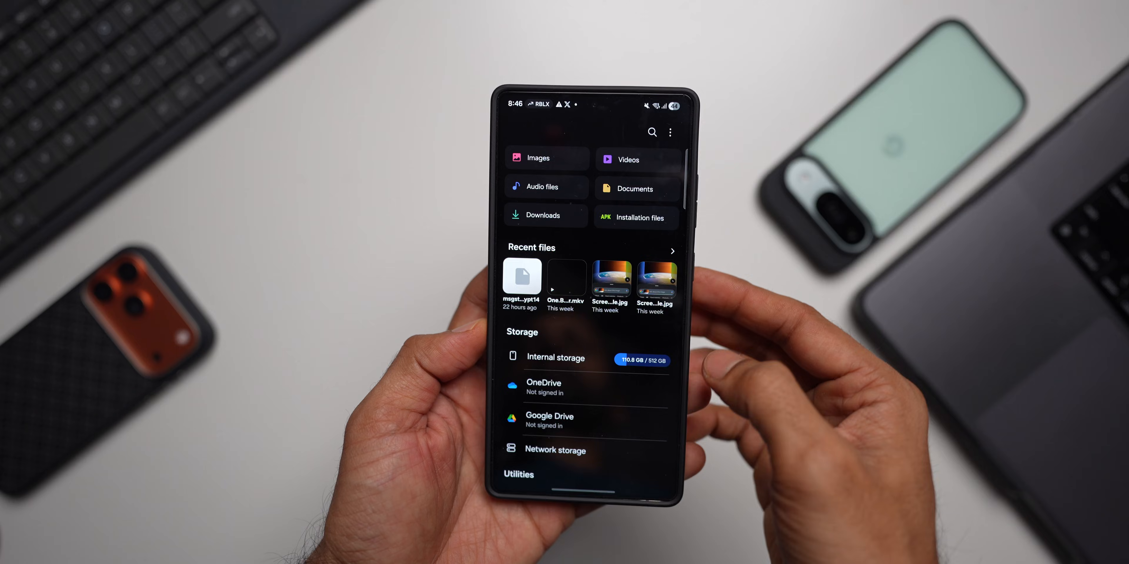
- Reach My Files settings via the three-dot menu and scroll to About My Files
{"action": "left_click", "coordinate": [669, 132]}
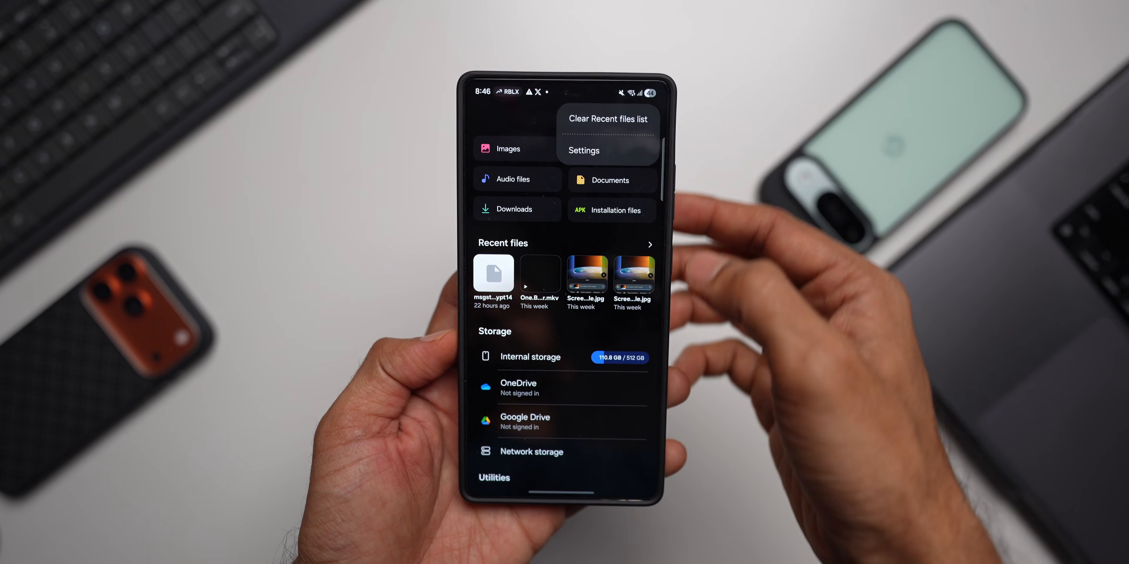
{"action": "left_click", "coordinate": [584, 150]}
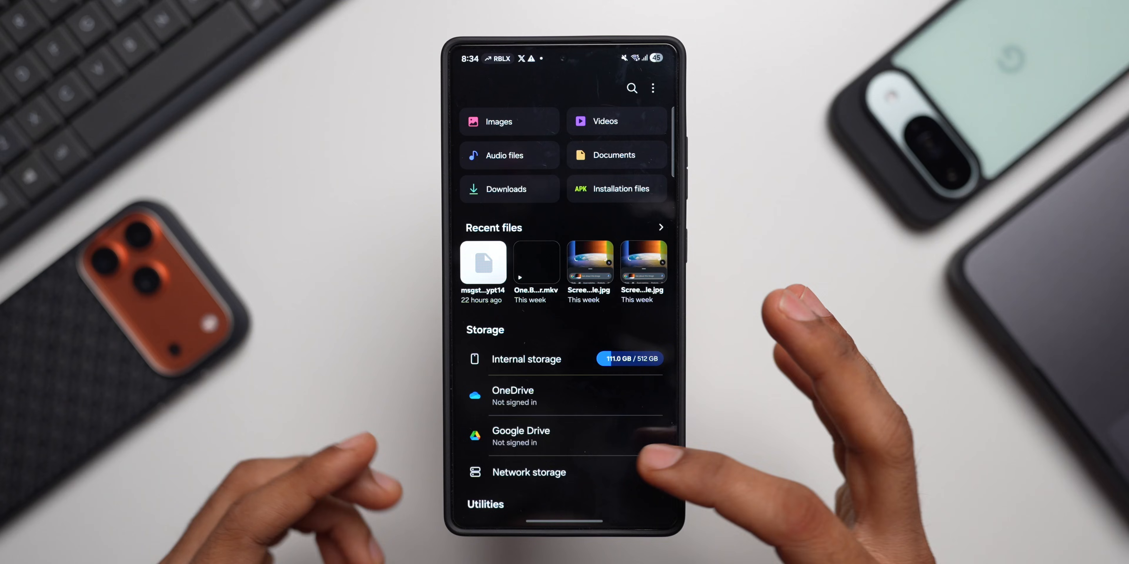
{"action": "scroll", "scroll_direction": "down", "scroll_amount": 3}
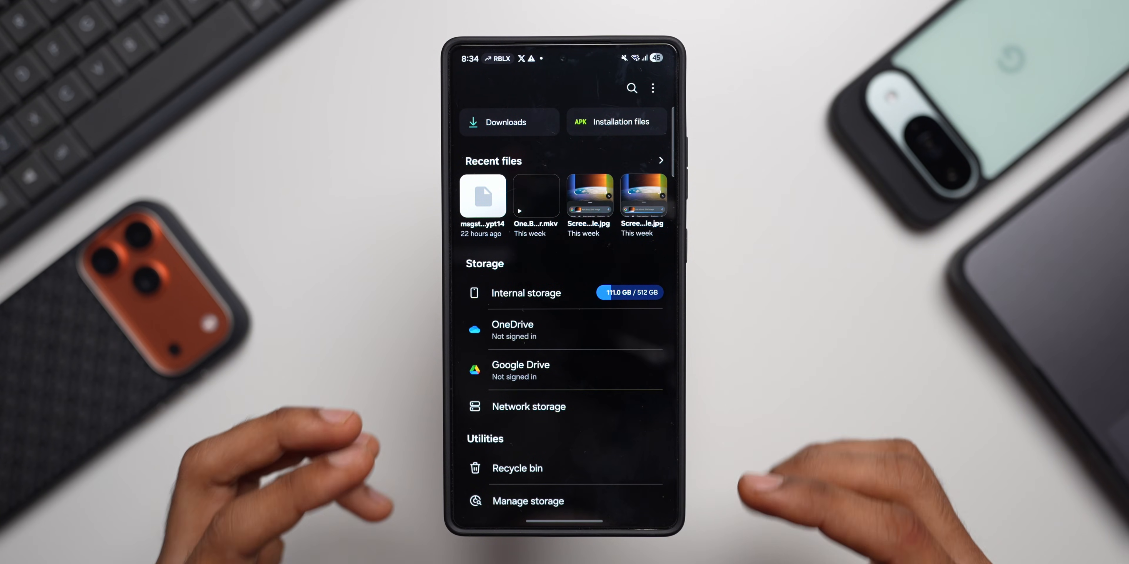
{"action": "left_click", "coordinate": [651, 87]}
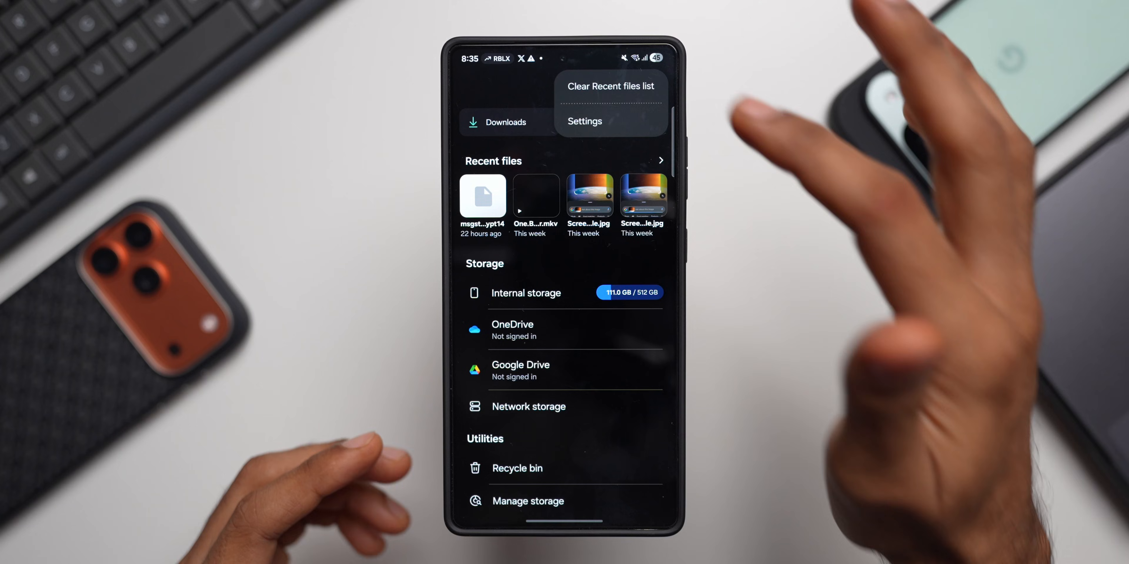
{"action": "left_click", "coordinate": [584, 121]}
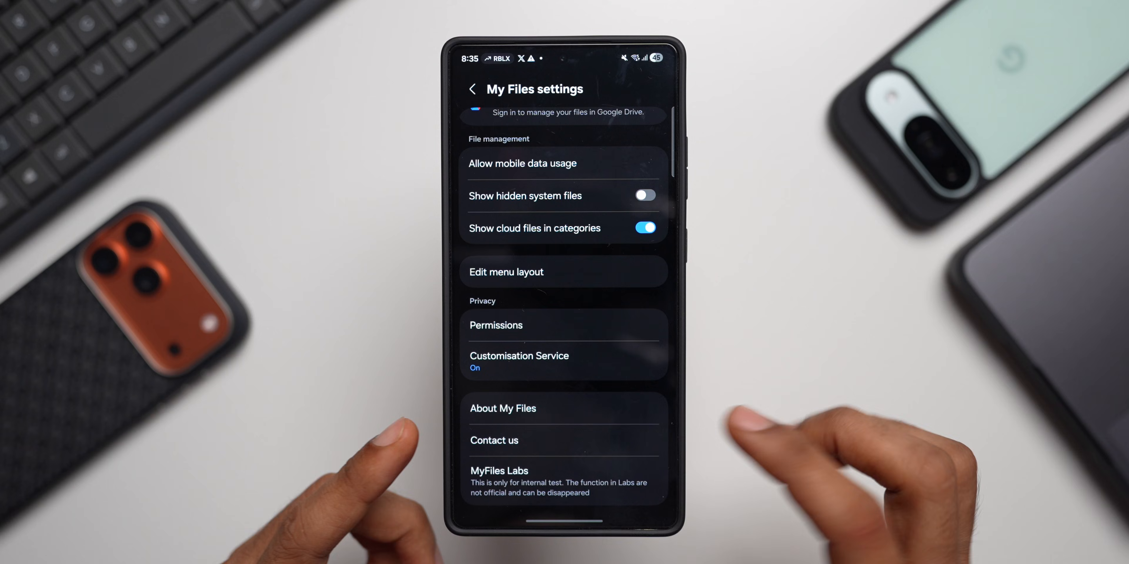
- On About My Files (version 15.4.01.13), trigger the Enable MyFiles Labs notice and view open source licences
{"action": "left_click", "coordinate": [502, 408]}
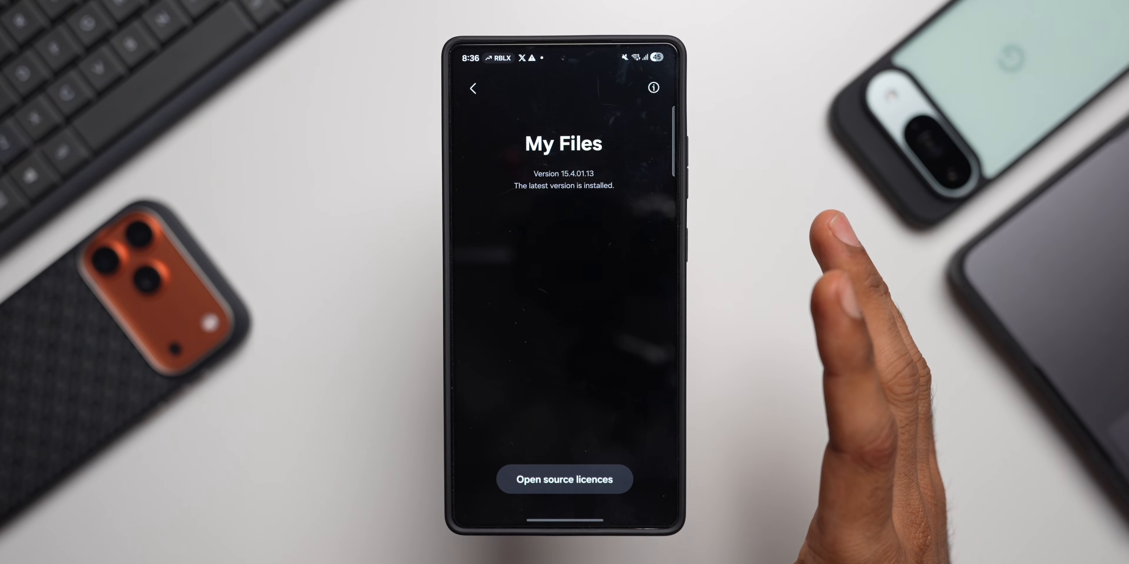
{"action": "mouse_move", "coordinate": [849, 274]}
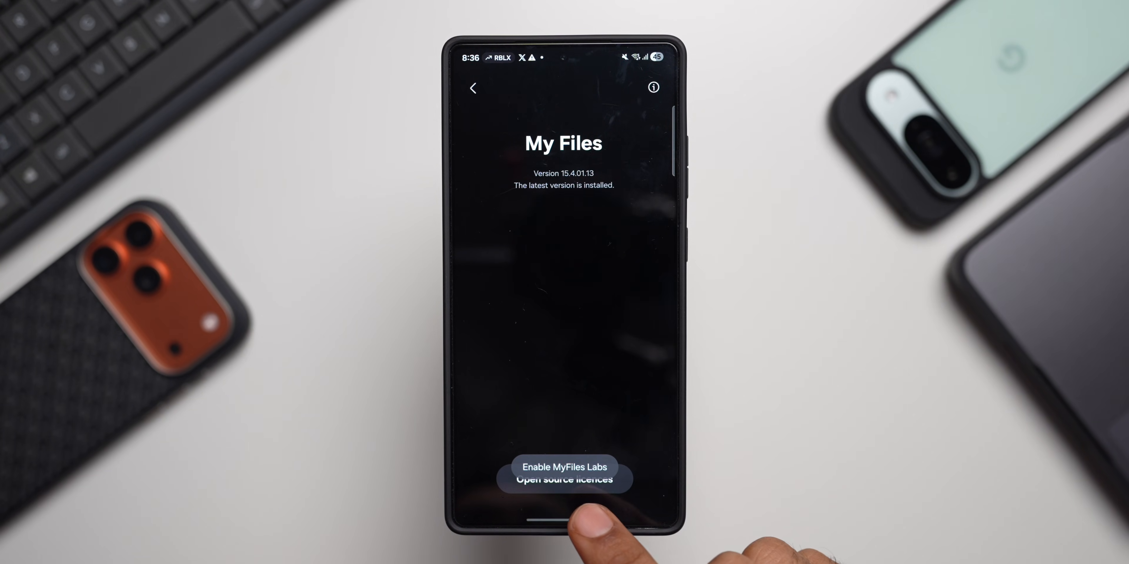
{"action": "left_click", "coordinate": [473, 87]}
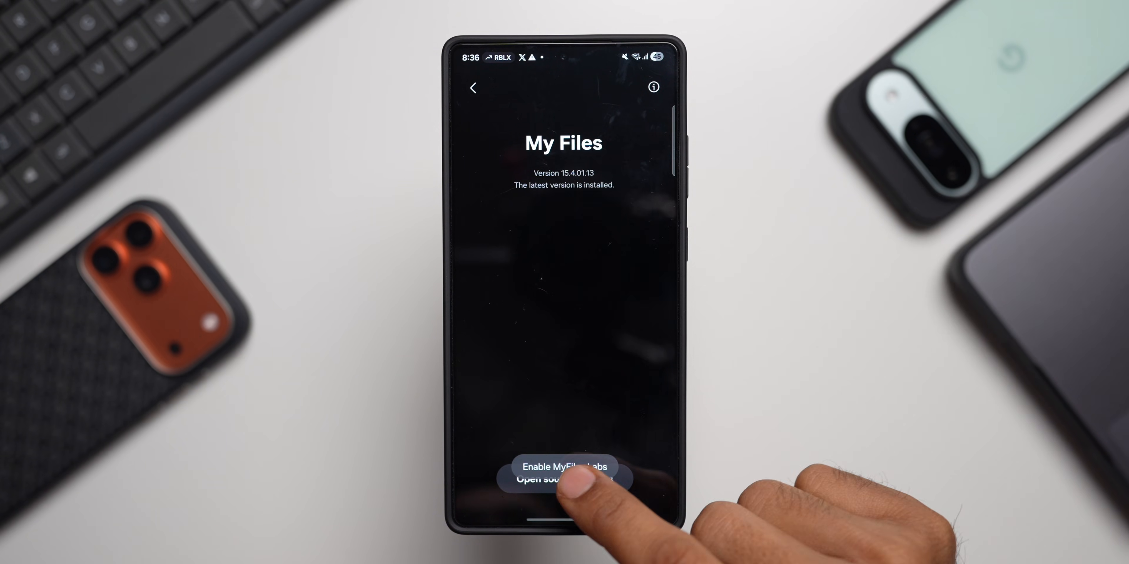
{"action": "left_click", "coordinate": [564, 480]}
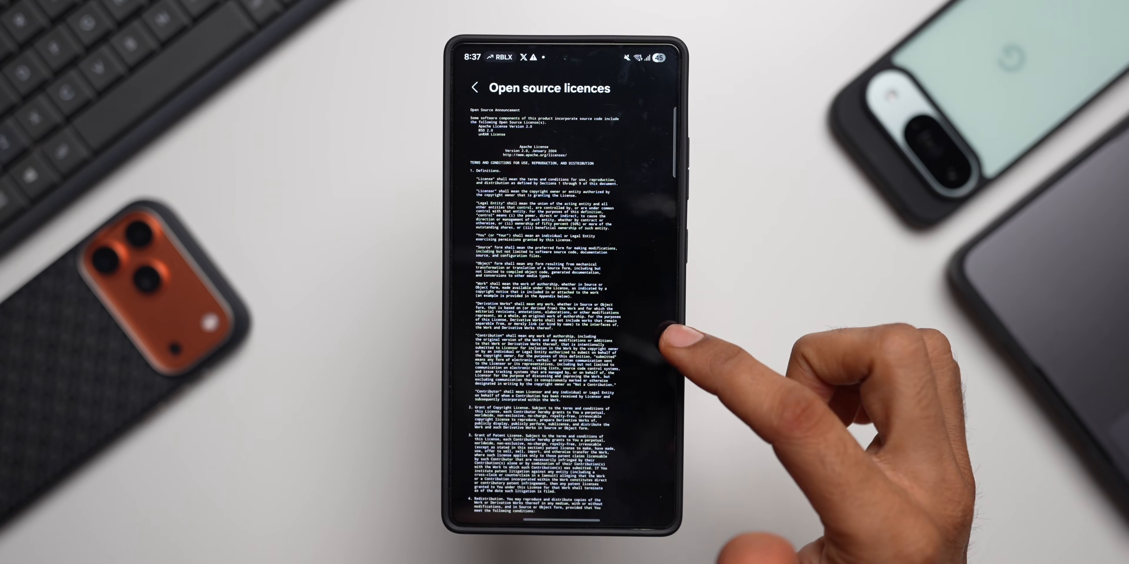
- Back out of the licences, revisit About My Files for the Labs notice, and return to settings
{"action": "left_click", "coordinate": [475, 87]}
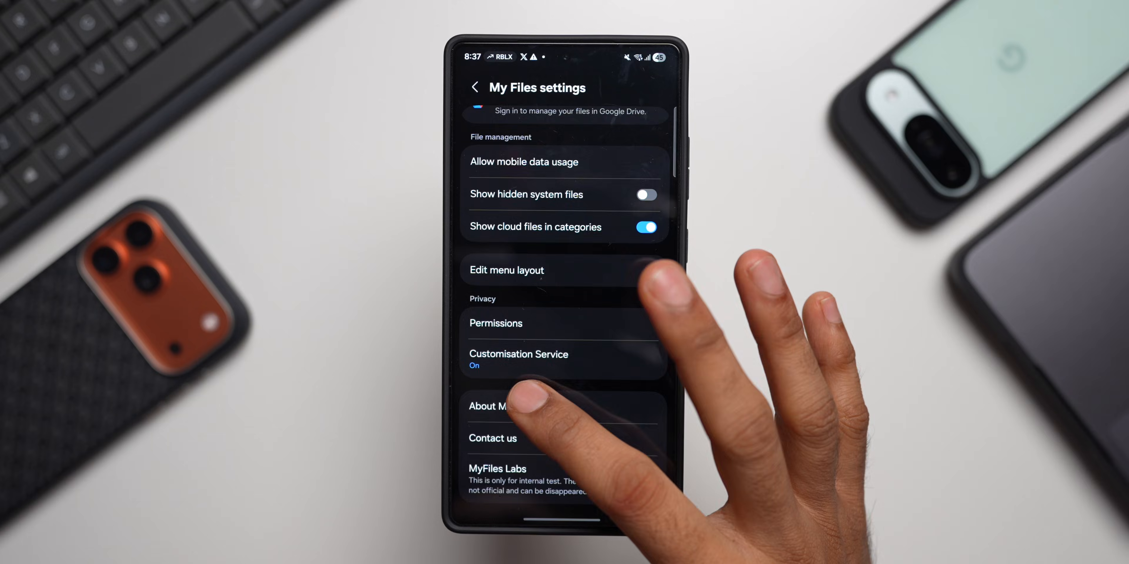
{"action": "left_click", "coordinate": [504, 406]}
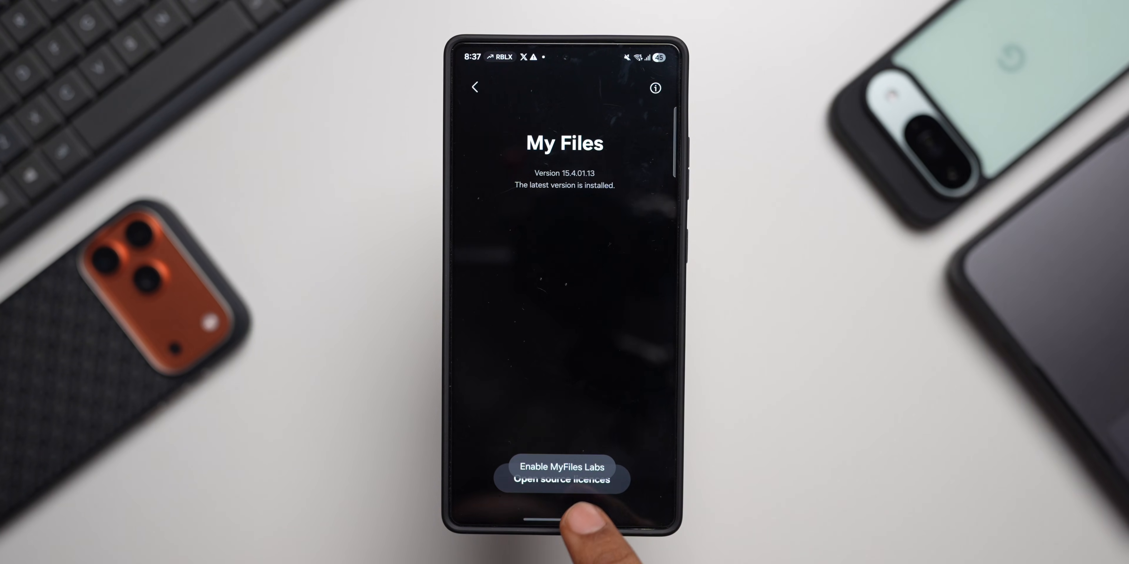
{"action": "left_click", "coordinate": [561, 478]}
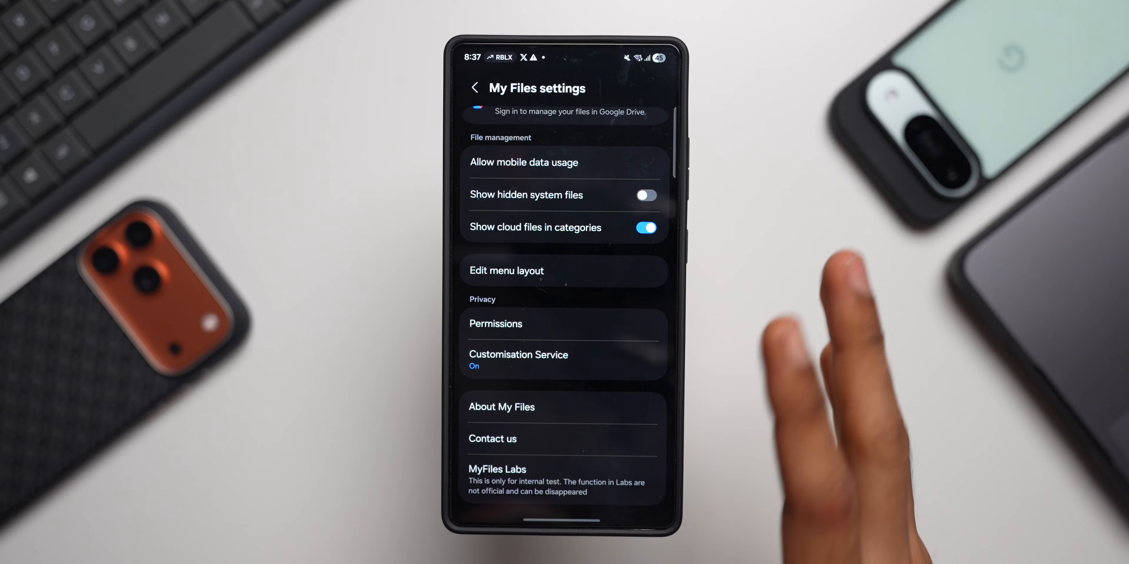
{"action": "mouse_move", "coordinate": [792, 324]}
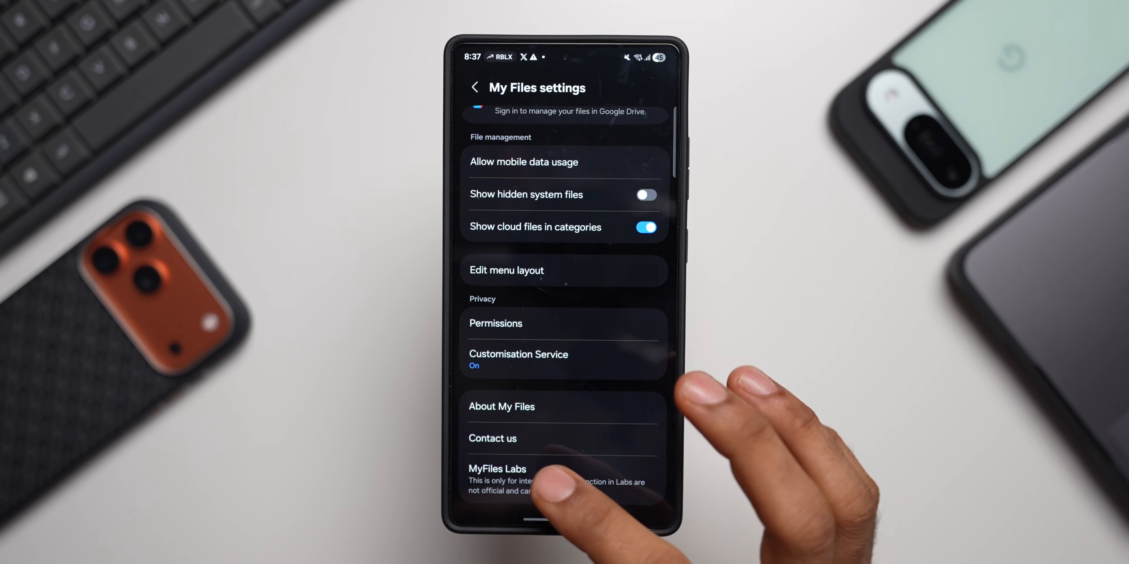
- Review MyFiles Labs switched on with Permanently Delete Option and Reorganize Folders, then return to settings
{"action": "left_click", "coordinate": [496, 469]}
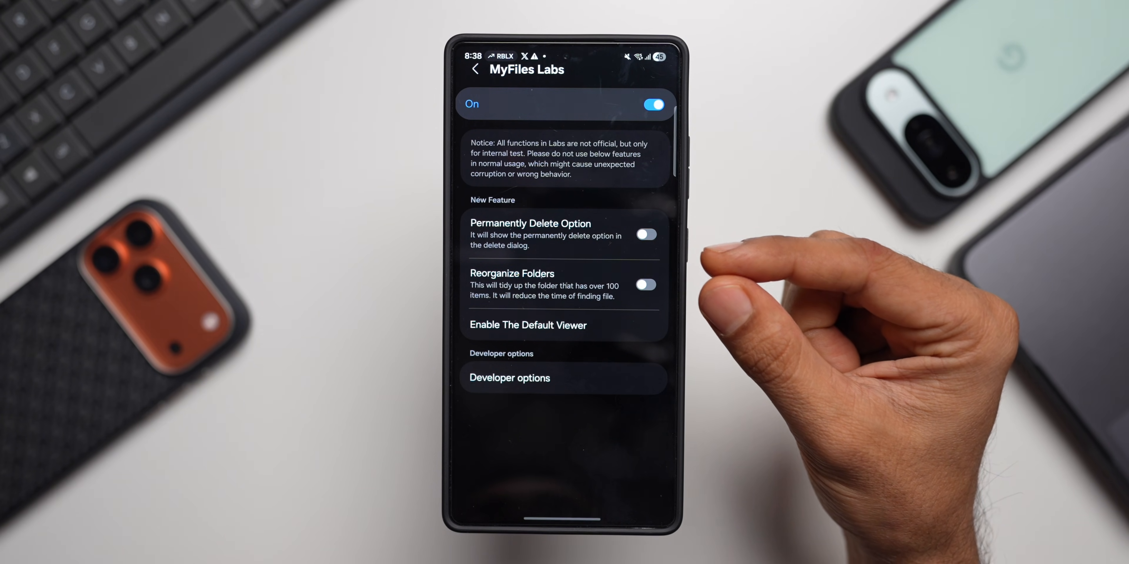
{"action": "left_click", "coordinate": [644, 234]}
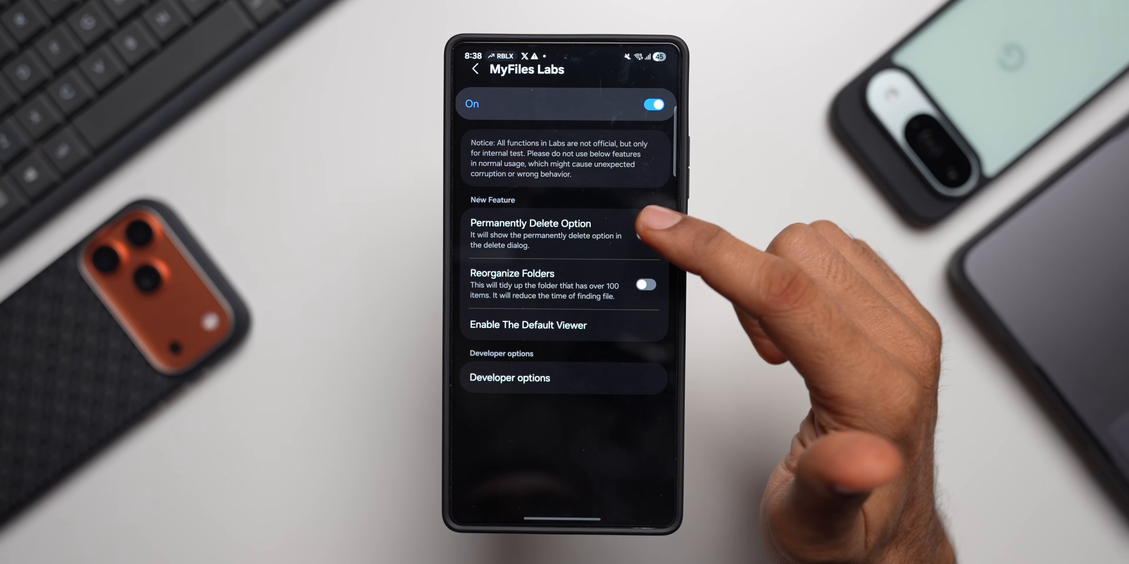
{"action": "left_click", "coordinate": [475, 69]}
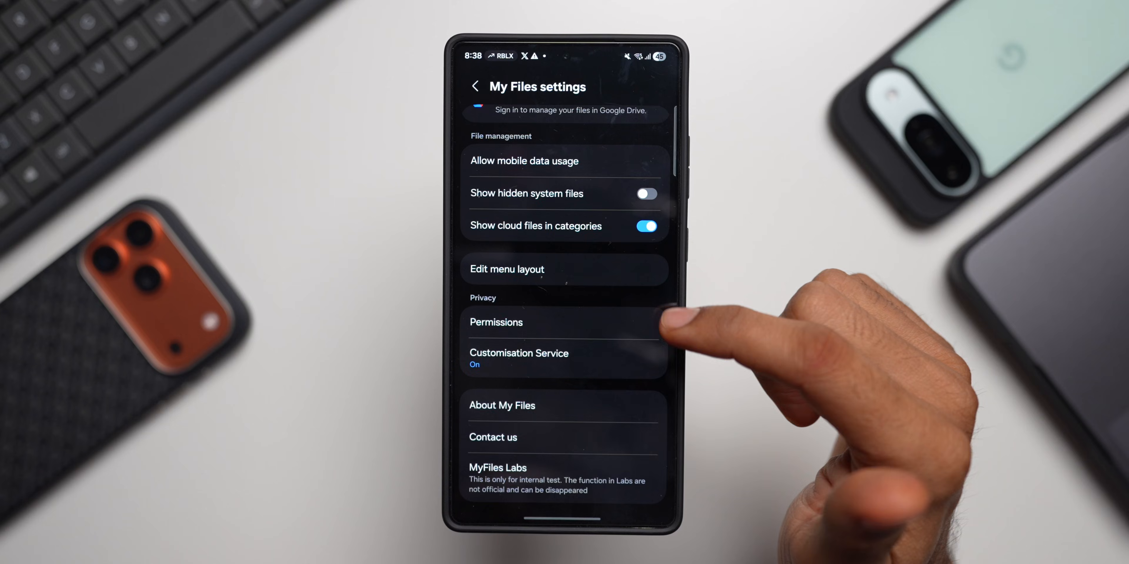
- Return to the My Files main page and select a Google screenshot from Recent files
{"action": "left_click", "coordinate": [475, 86]}
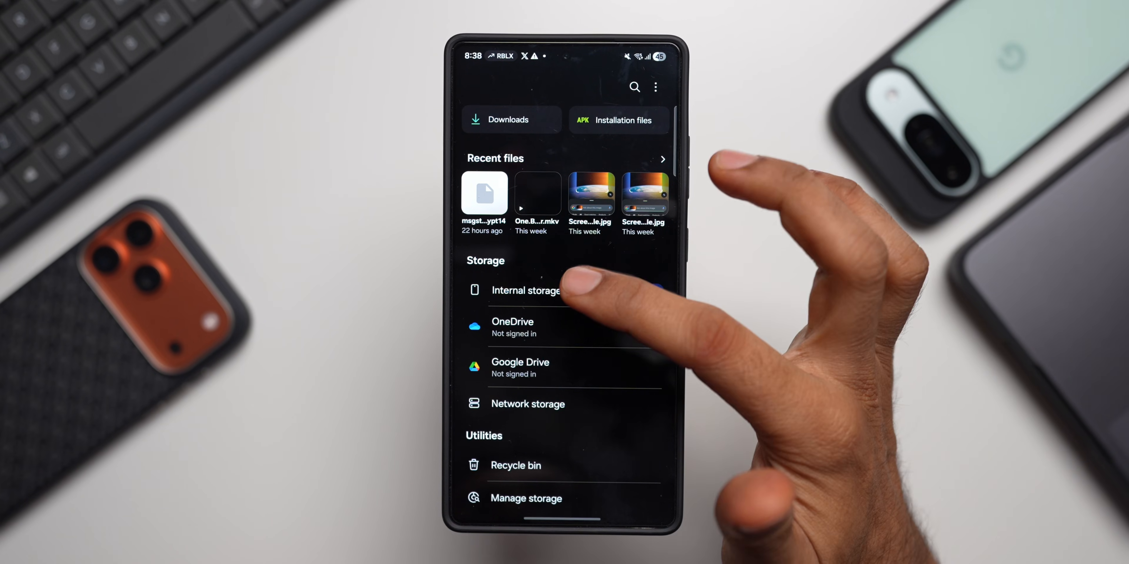
{"action": "left_click", "coordinate": [526, 290]}
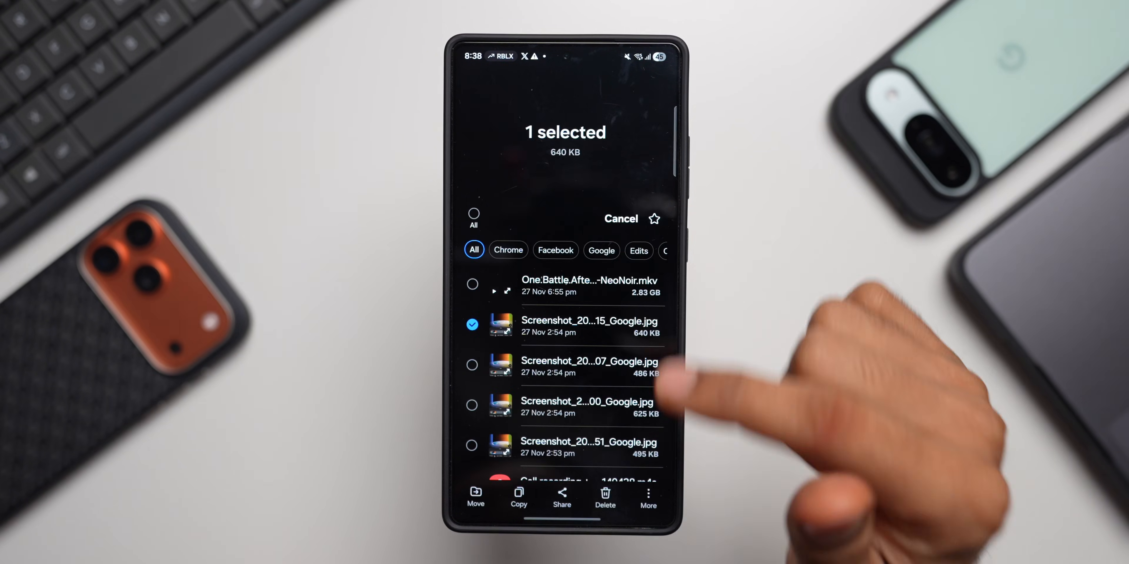
{"action": "left_click", "coordinate": [605, 496]}
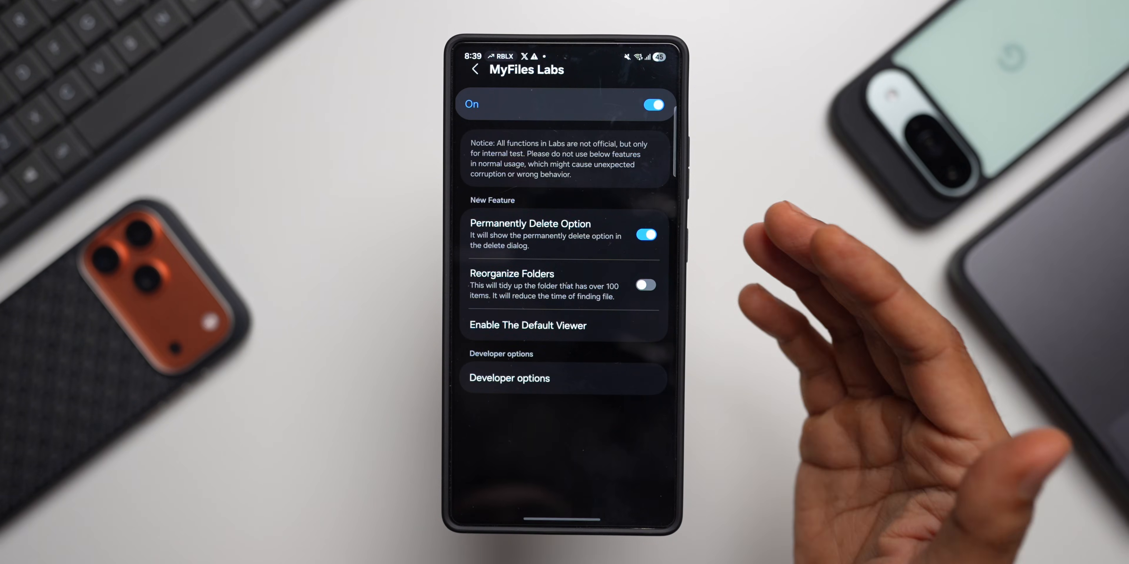
{"action": "mouse_move", "coordinate": [828, 324]}
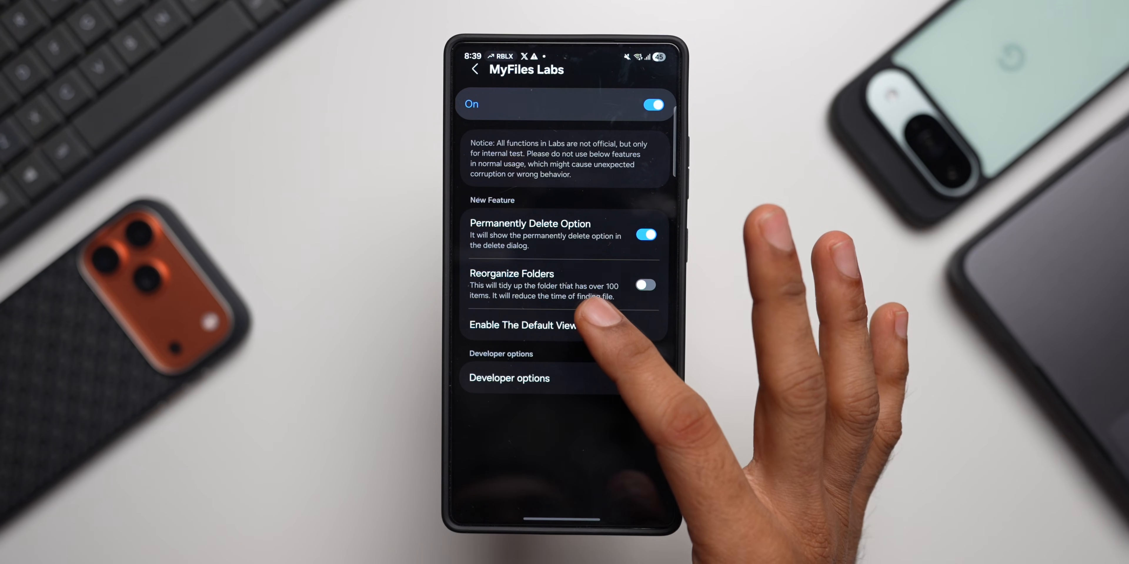
{"action": "left_click", "coordinate": [526, 324]}
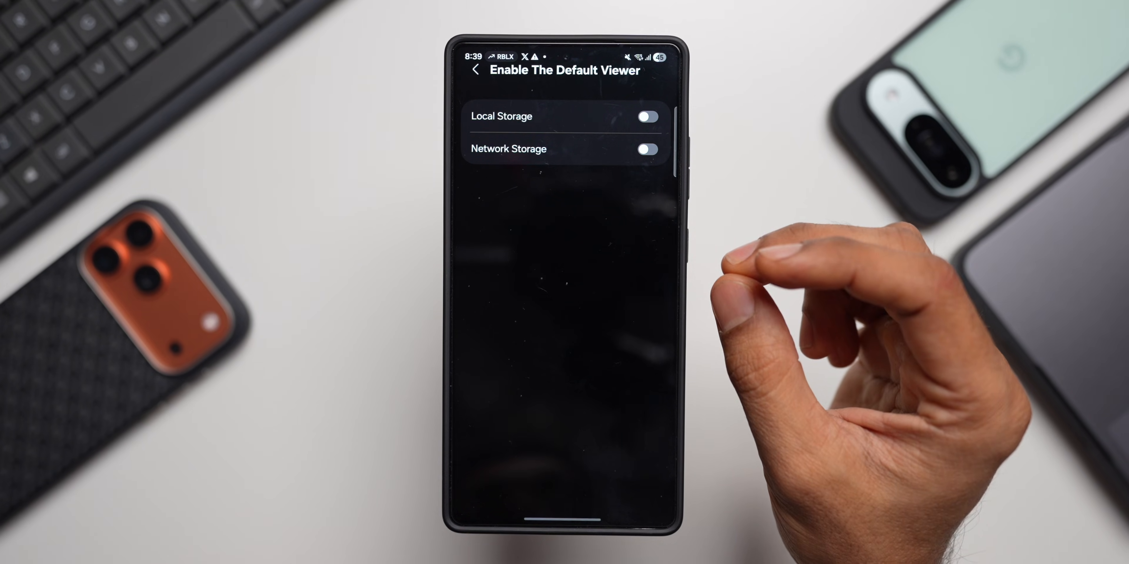
{"action": "left_click", "coordinate": [475, 70]}
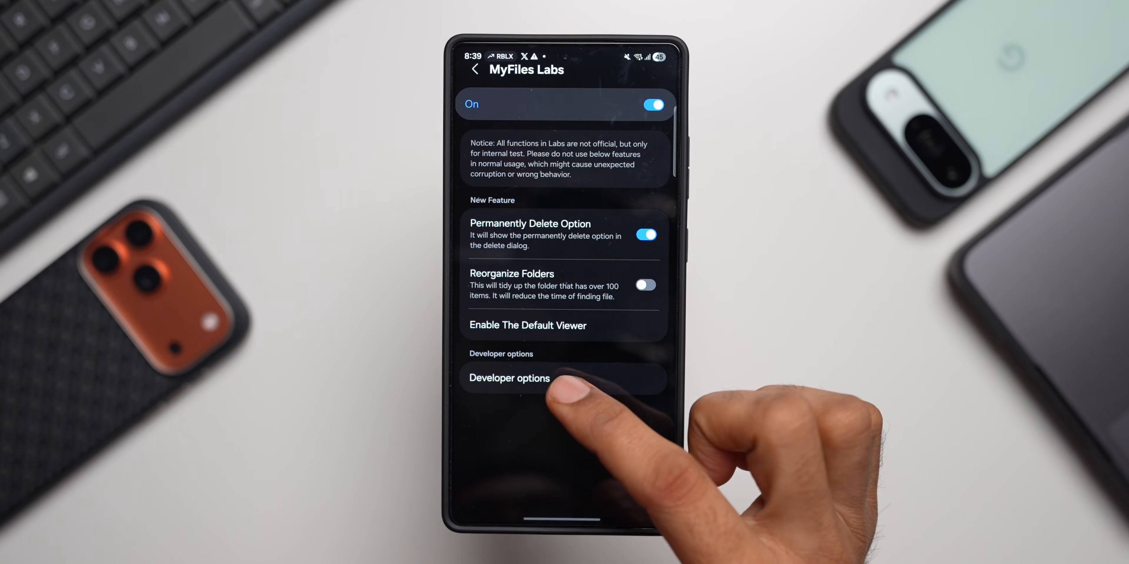
- Enter Developer options showing Data History switched on and File Operation History
{"action": "left_click", "coordinate": [509, 378]}
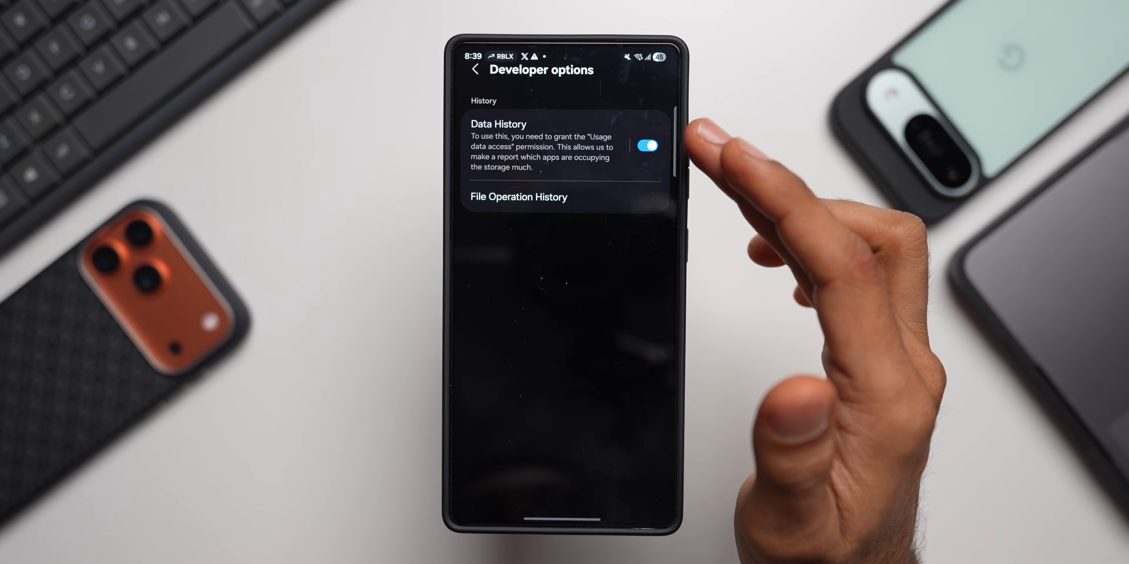
{"action": "mouse_move", "coordinate": [684, 195]}
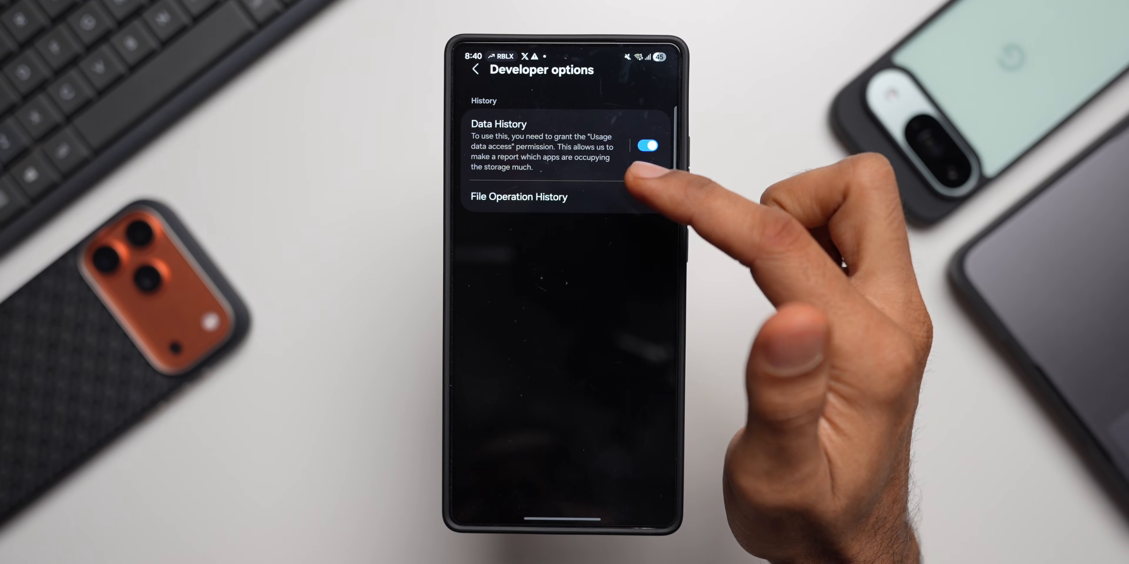
{"action": "mouse_move", "coordinate": [633, 195]}
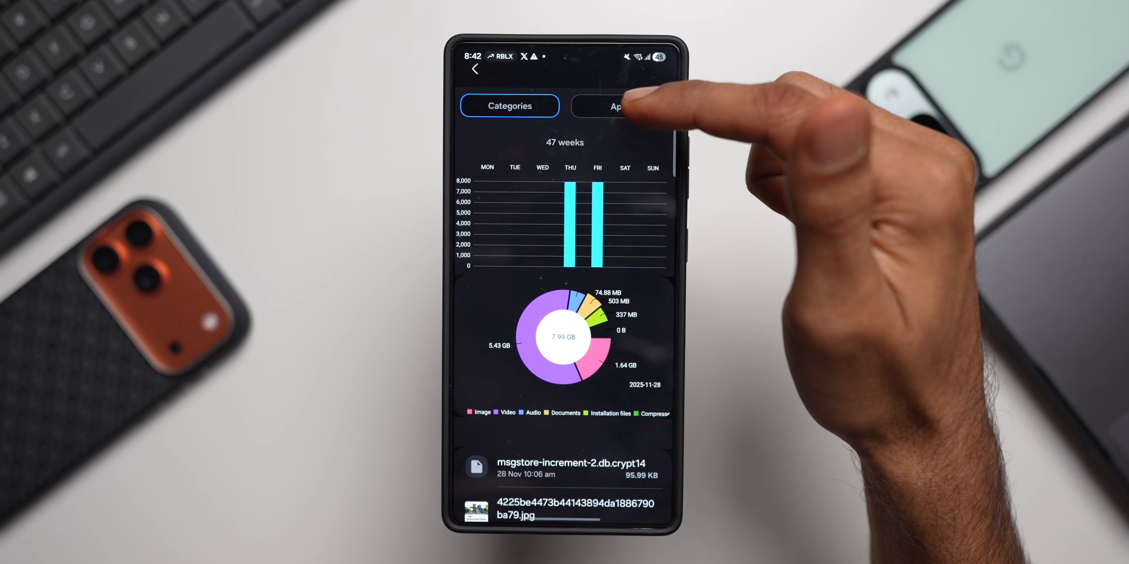
- Switch the Data History storage charts to the Apps breakdown and browse the Labs history entries
{"action": "left_click", "coordinate": [619, 106]}
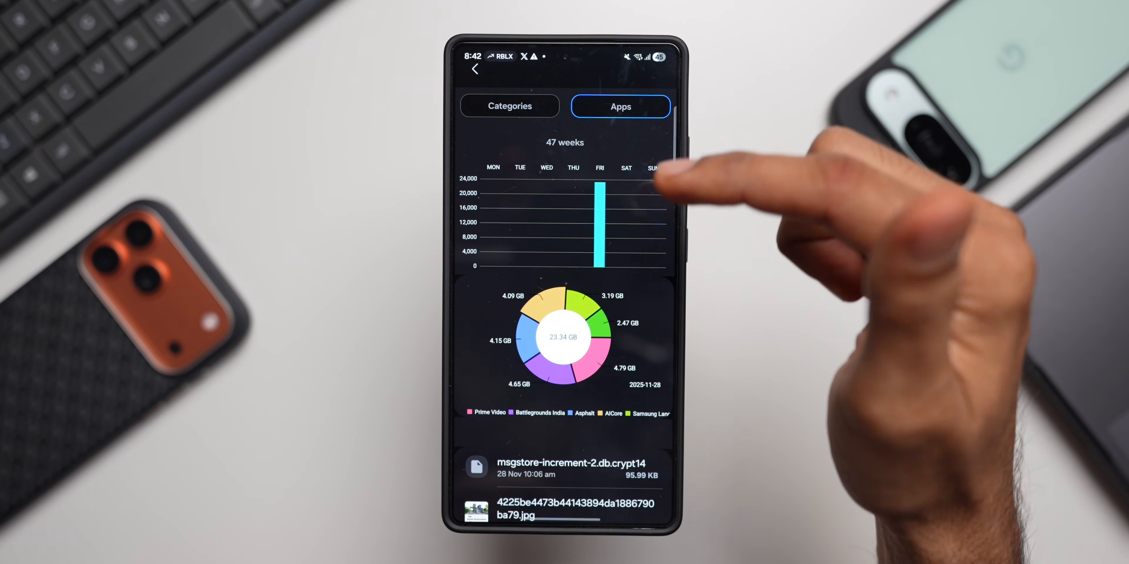
{"action": "mouse_move", "coordinate": [634, 346]}
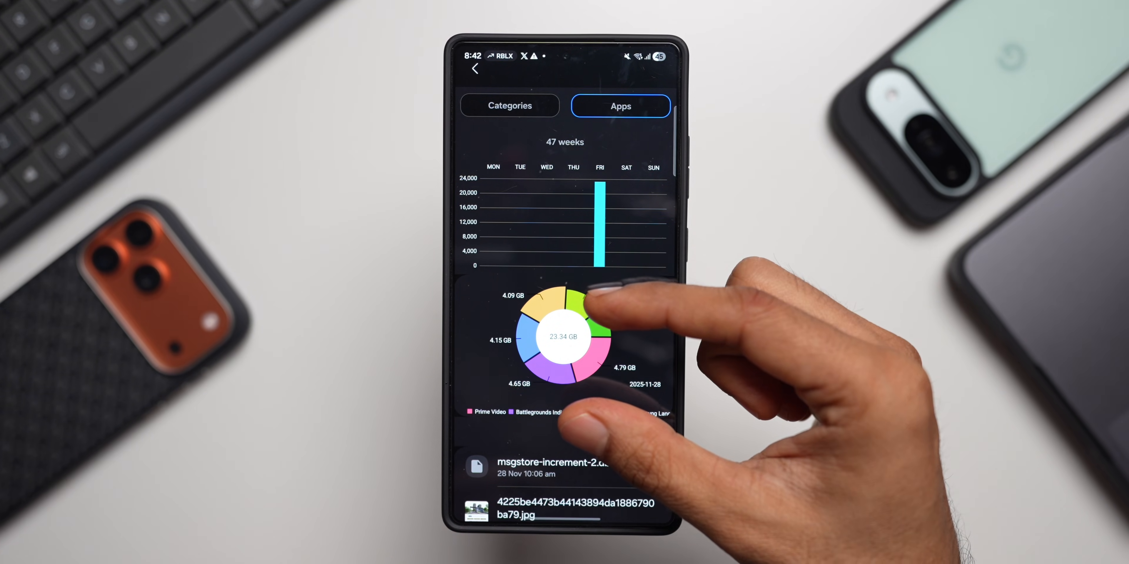
{"action": "left_click", "coordinate": [590, 310]}
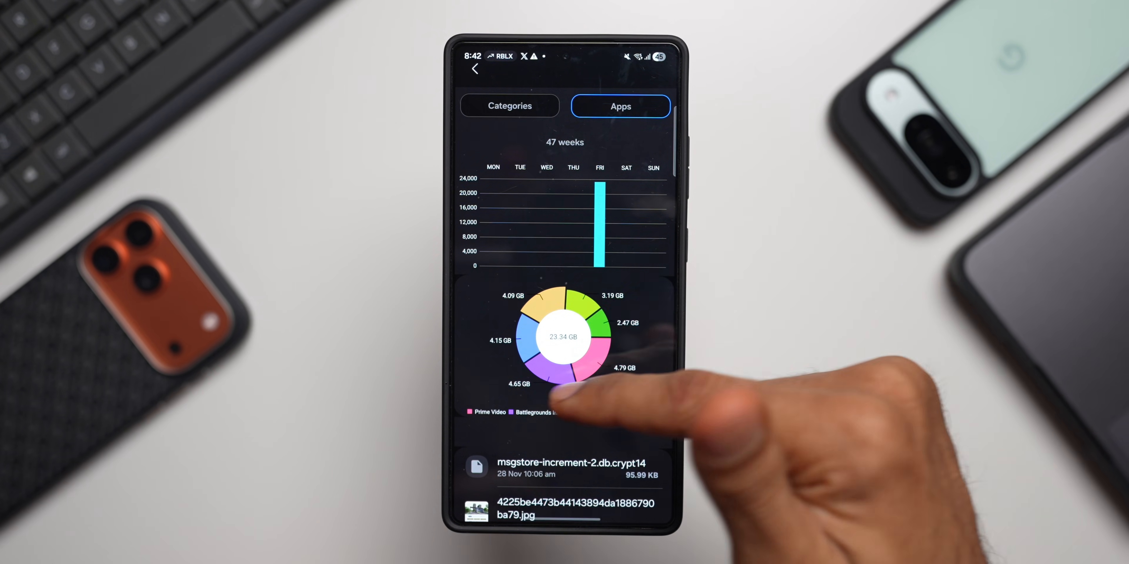
{"action": "left_click", "coordinate": [597, 339]}
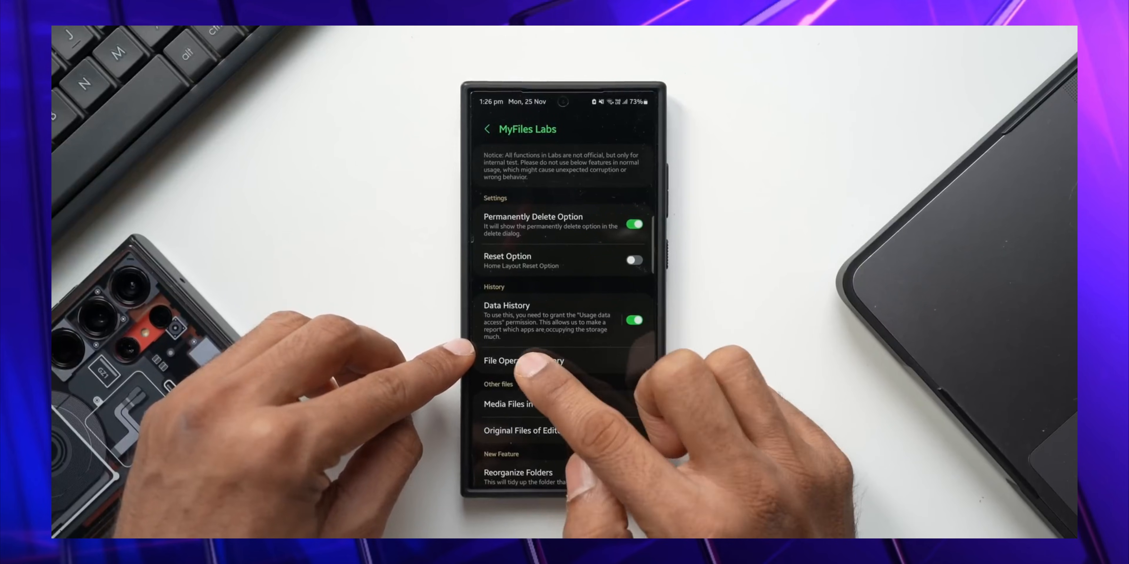
- Back out of Data History and Developer options to the MyFiles Labs page
{"action": "left_click", "coordinate": [524, 361]}
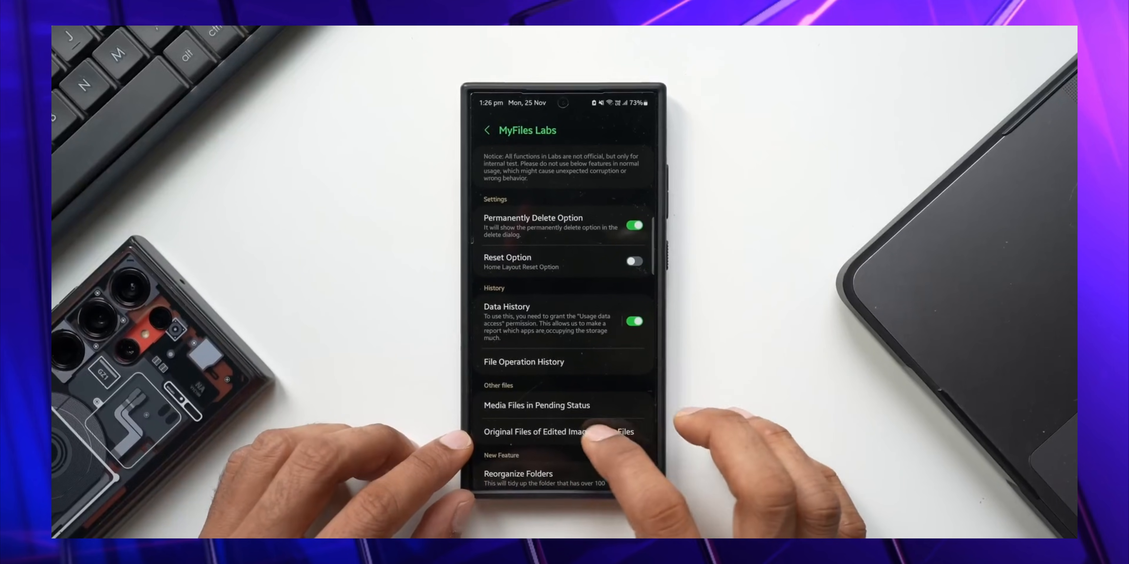
{"action": "left_click", "coordinate": [557, 432]}
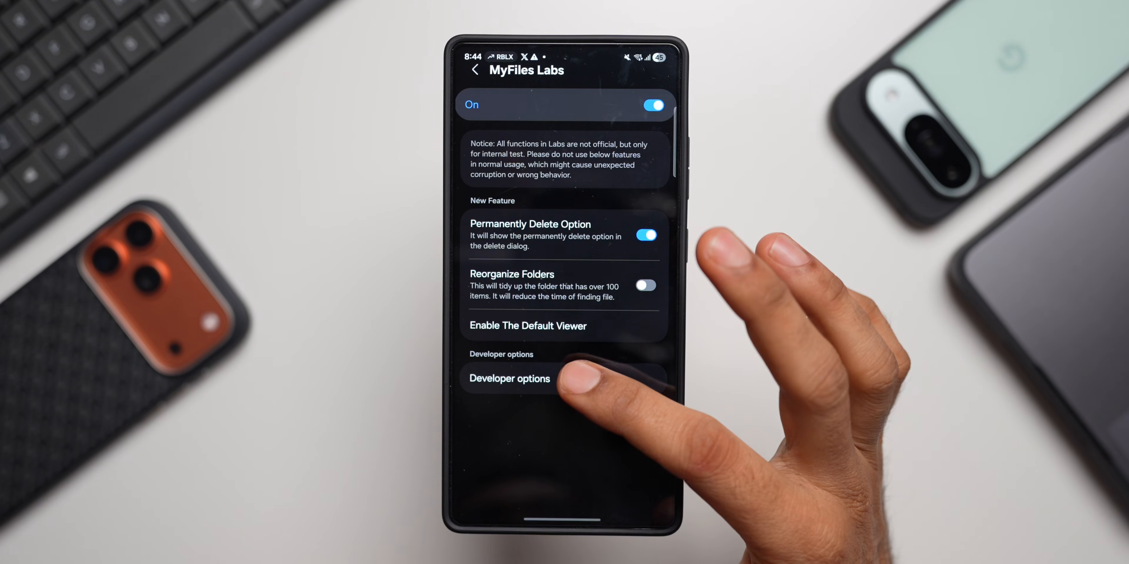
- Revisit Developer options, return to MyFiles Labs, and exit My Files to the home screen
{"action": "left_click", "coordinate": [509, 378]}
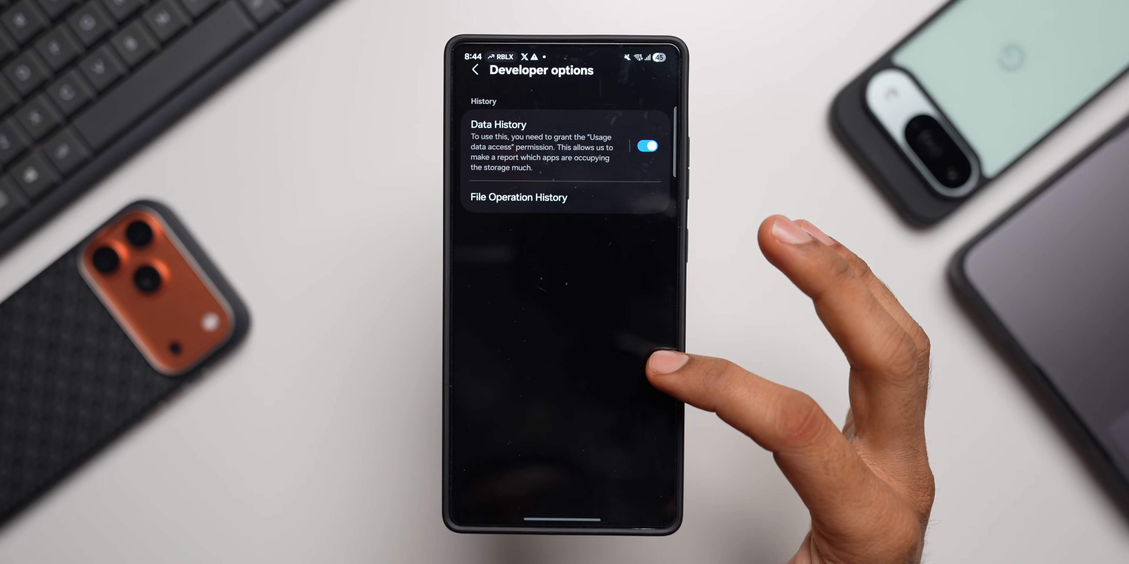
{"action": "left_click", "coordinate": [475, 69]}
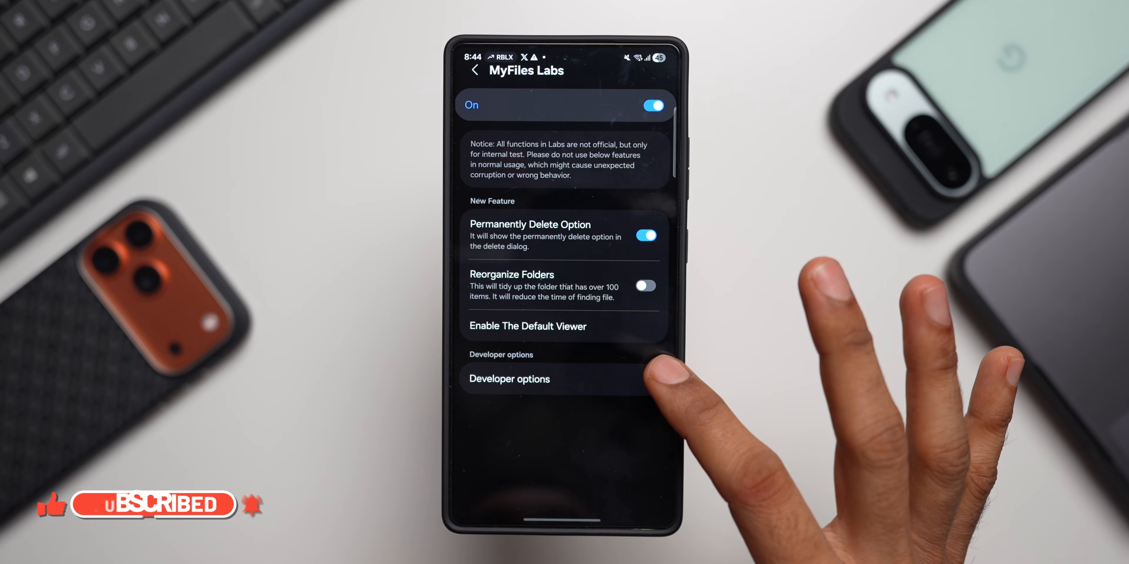
{"action": "left_click", "coordinate": [475, 70]}
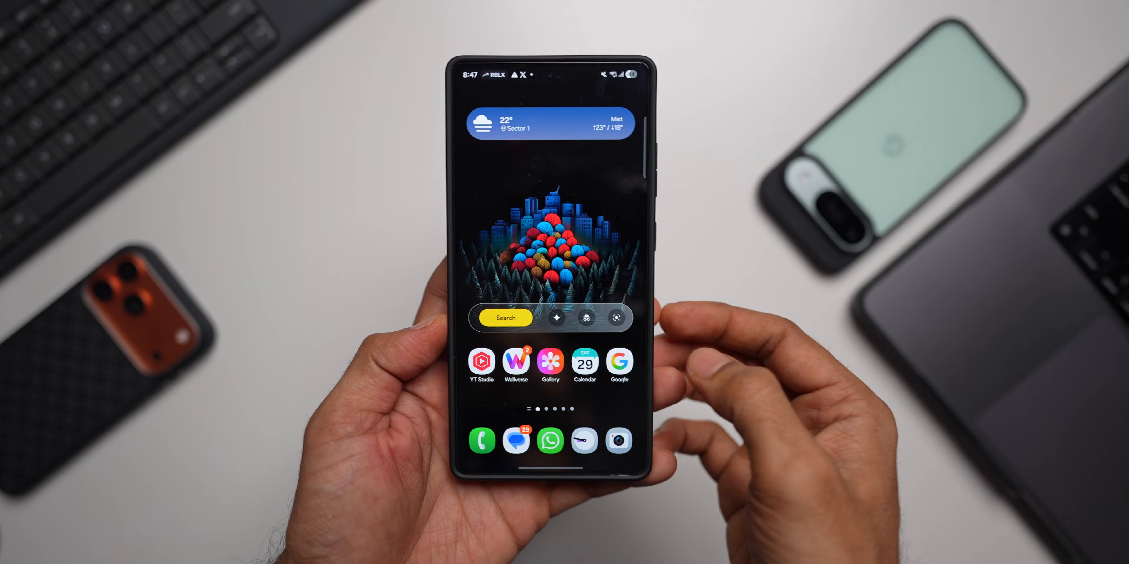
- Launch Wallverse, view the Black & Color collection, then open the Surreal collection
{"action": "left_click", "coordinate": [516, 362]}
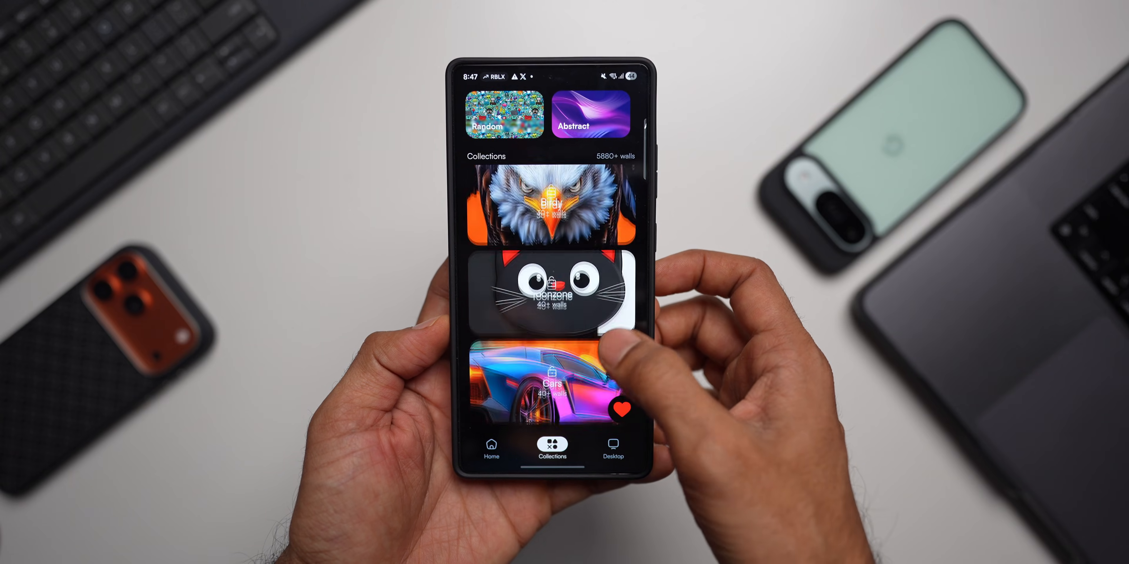
{"action": "left_click", "coordinate": [547, 374]}
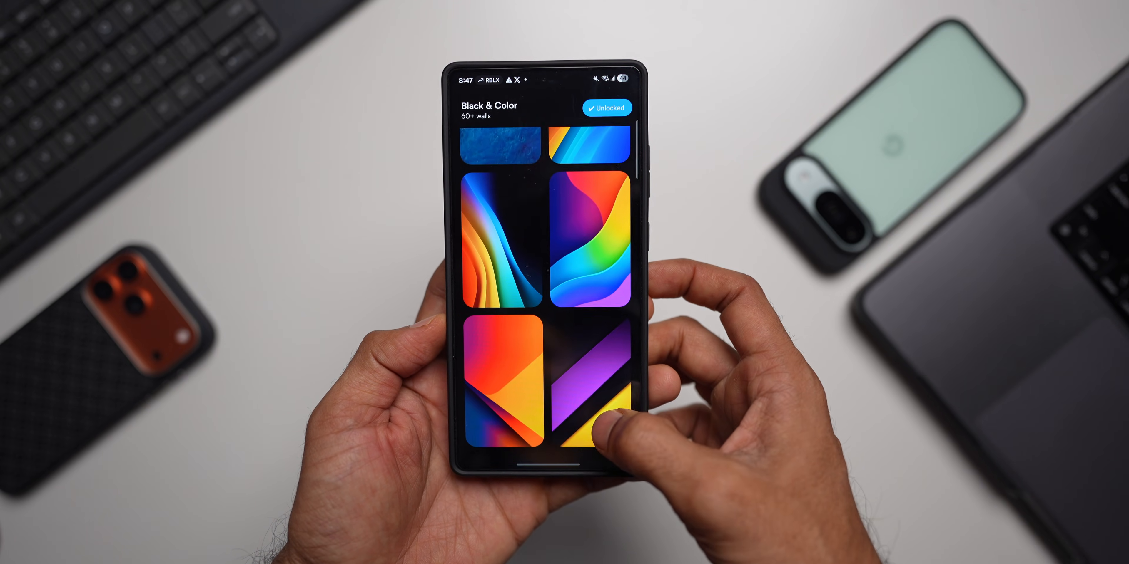
{"action": "scroll", "scroll_direction": "down", "scroll_amount": 3}
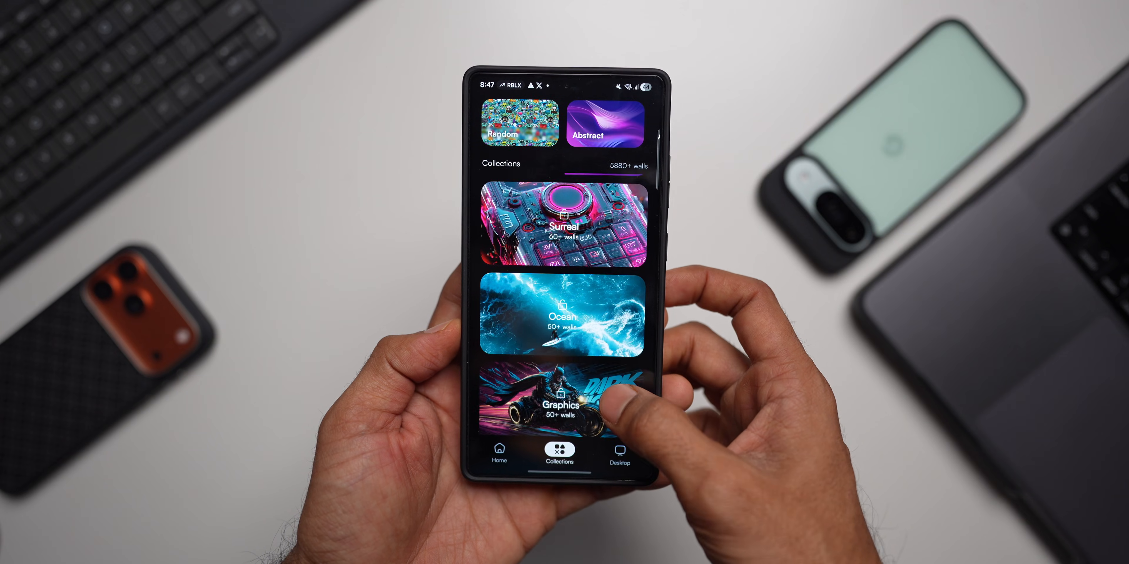
{"action": "left_click", "coordinate": [562, 231]}
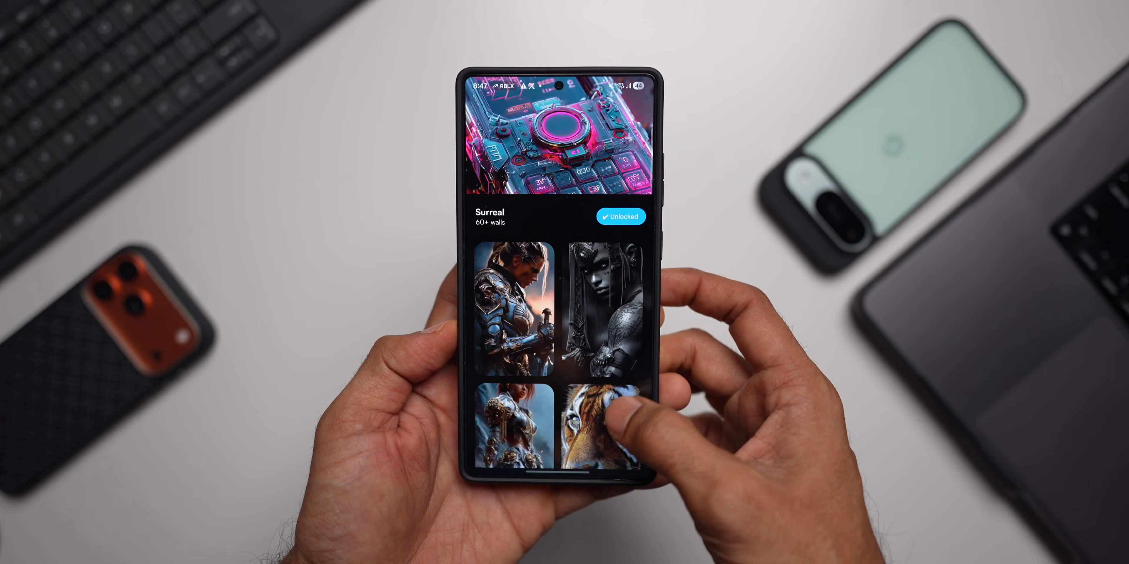